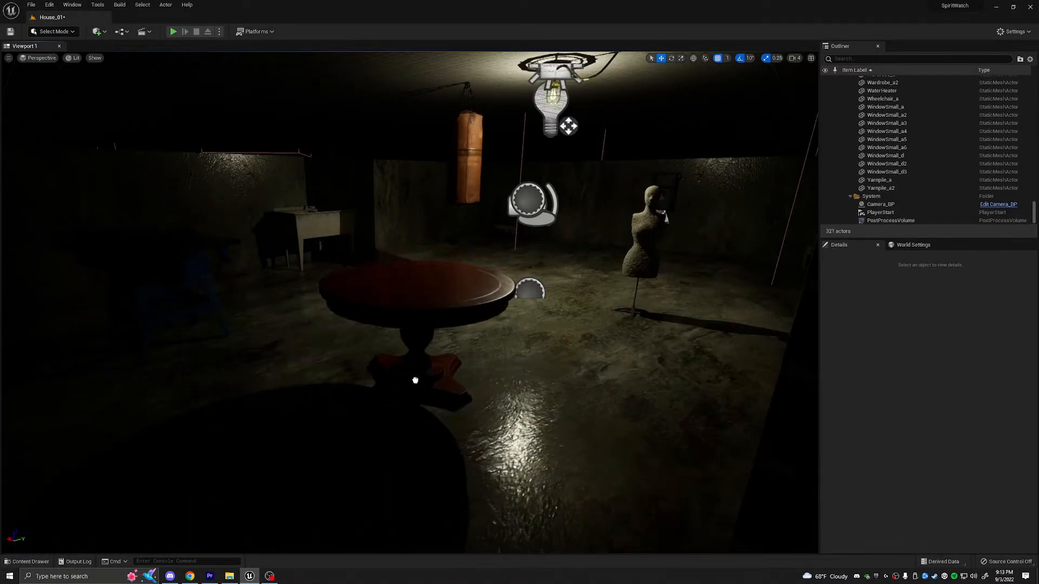
Select the SM_Classic_Round_Table2 round table so its details appear in the Details panel.
{"action": "left_click", "coordinate": [414, 299]}
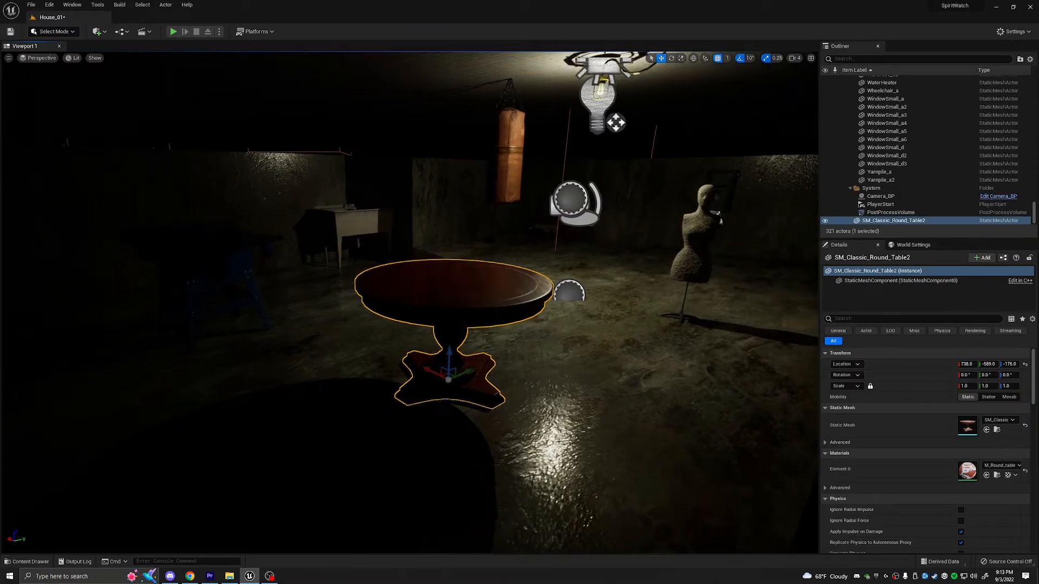